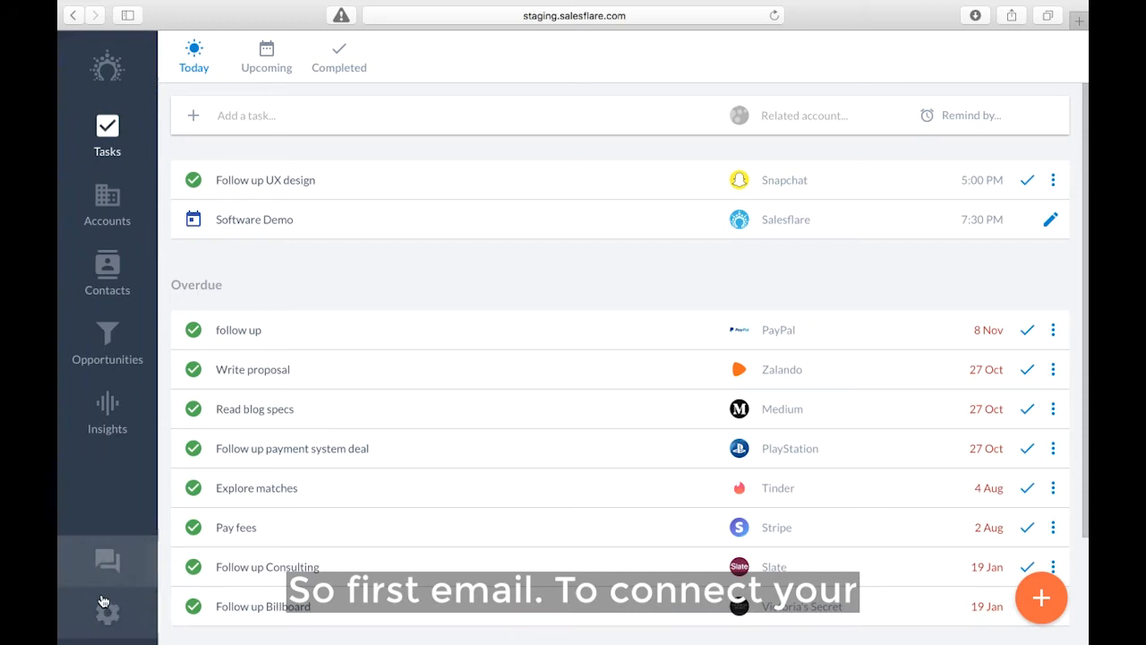
Reveal the Google, Office 365, Outlook and IMAP options for adding another mailbox in Email settings.
{"action": "left_click", "coordinate": [107, 613]}
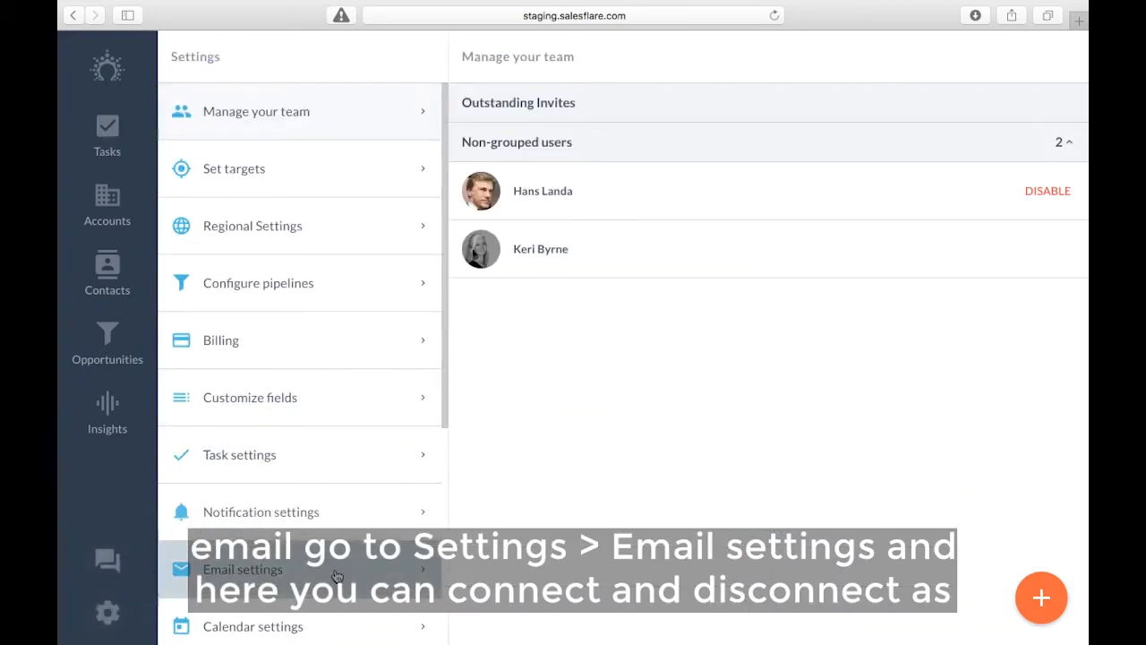
{"action": "left_click", "coordinate": [242, 570]}
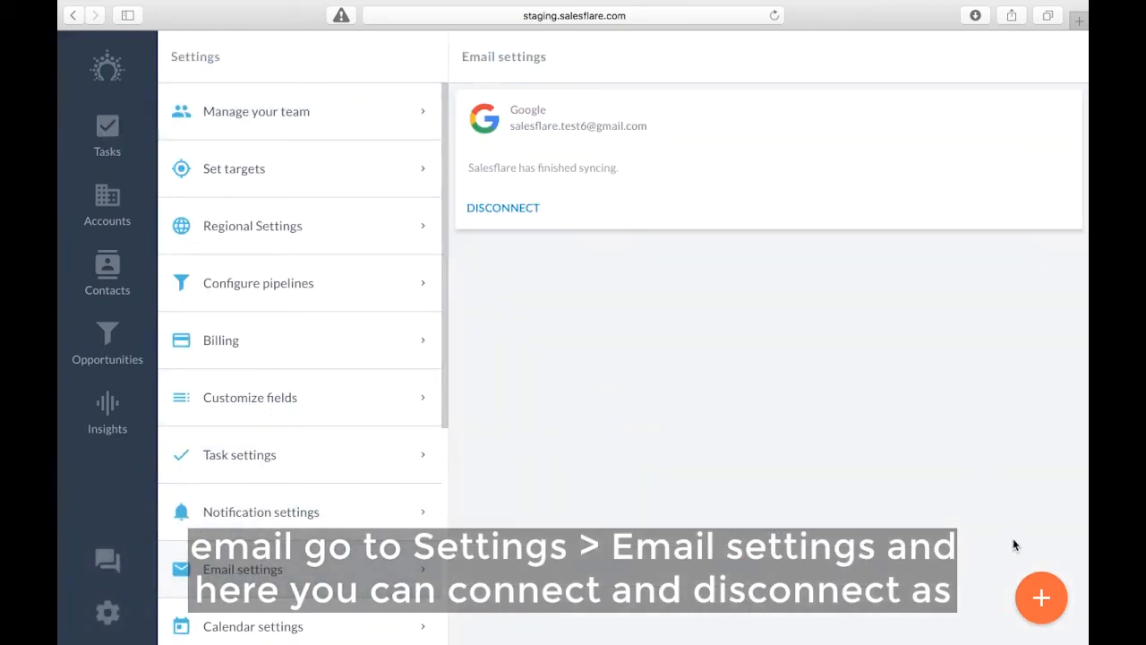
{"action": "left_click", "coordinate": [1041, 598]}
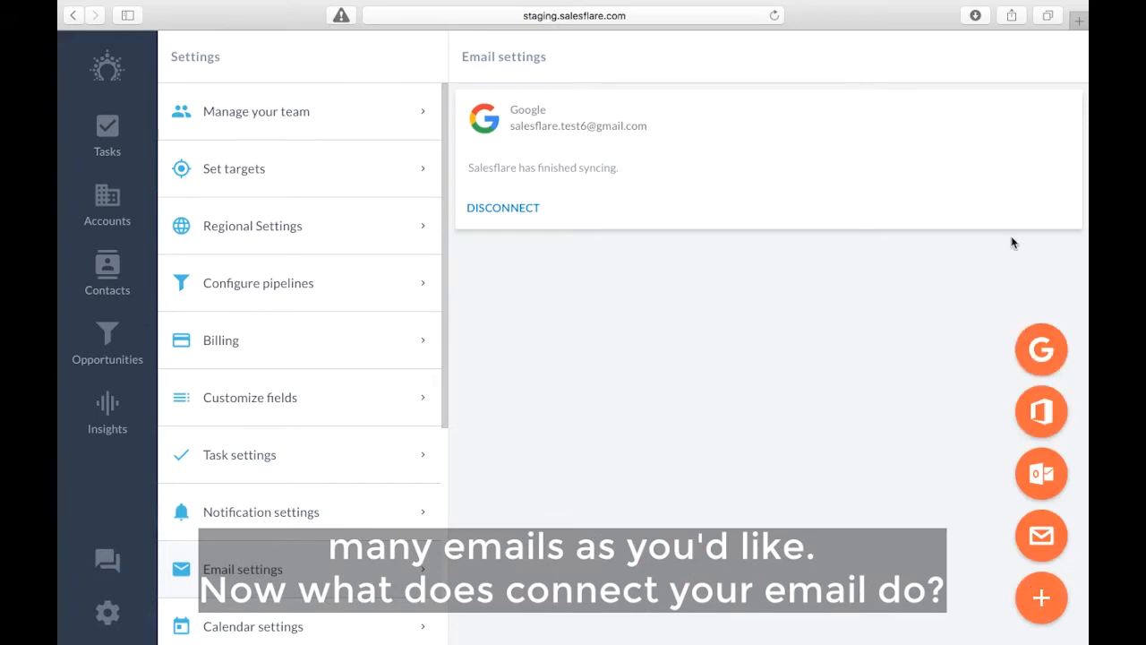
{"action": "mouse_move", "coordinate": [1042, 535]}
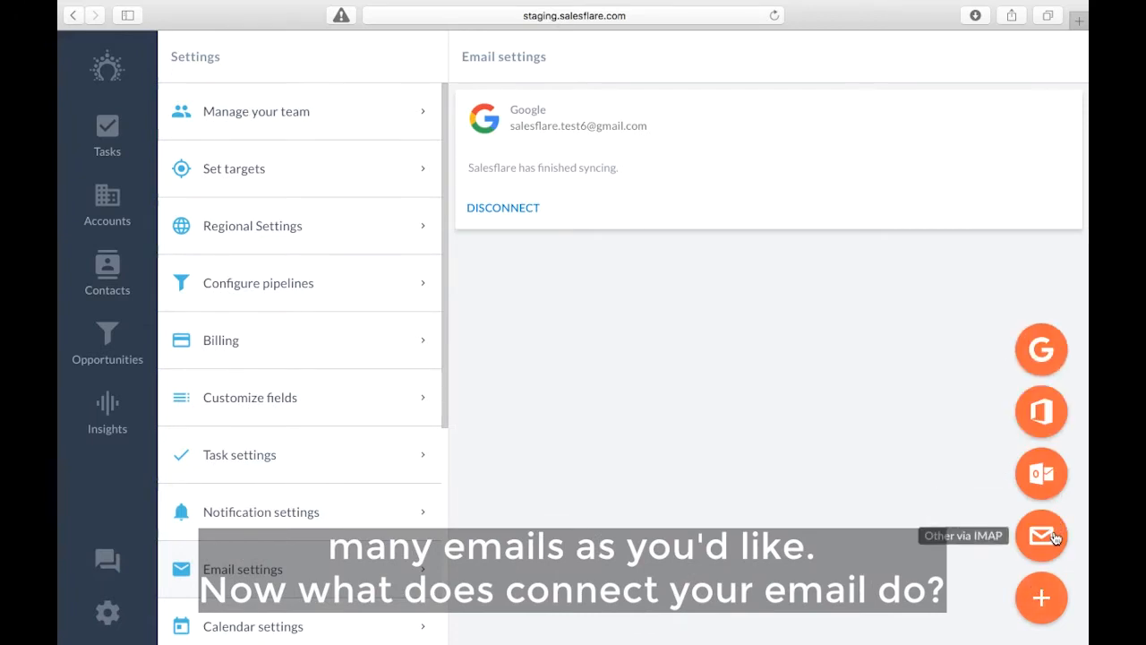
{"action": "mouse_move", "coordinate": [662, 425]}
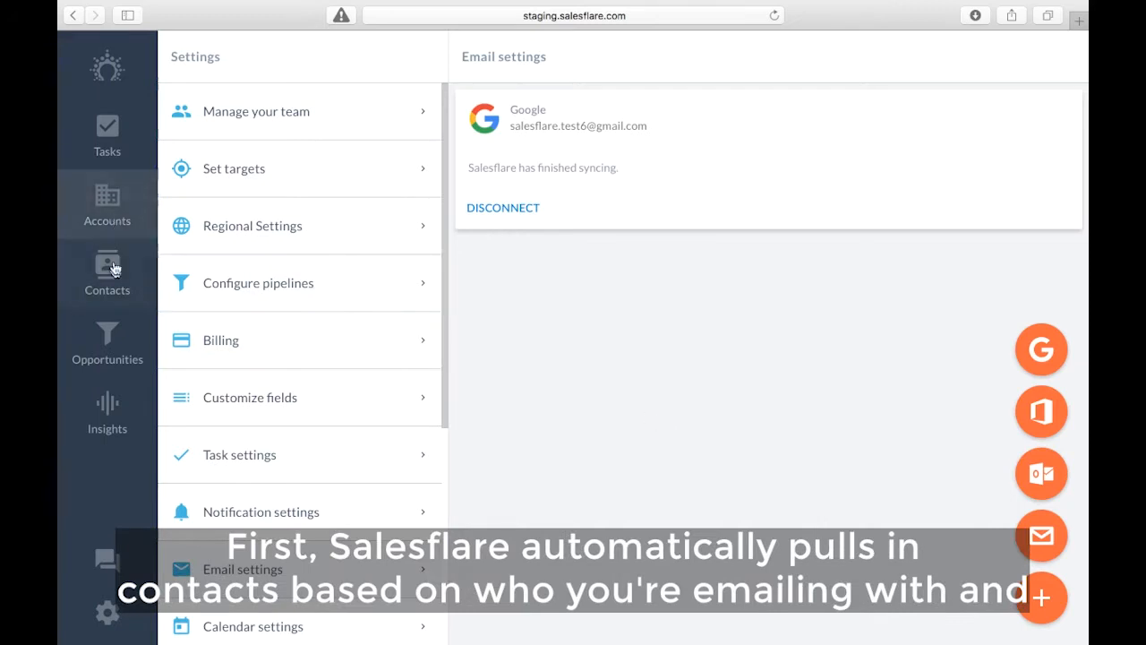
Switch Contacts to My contacts, then go to the Accounts list to reach PayPal.
{"action": "left_click", "coordinate": [108, 269]}
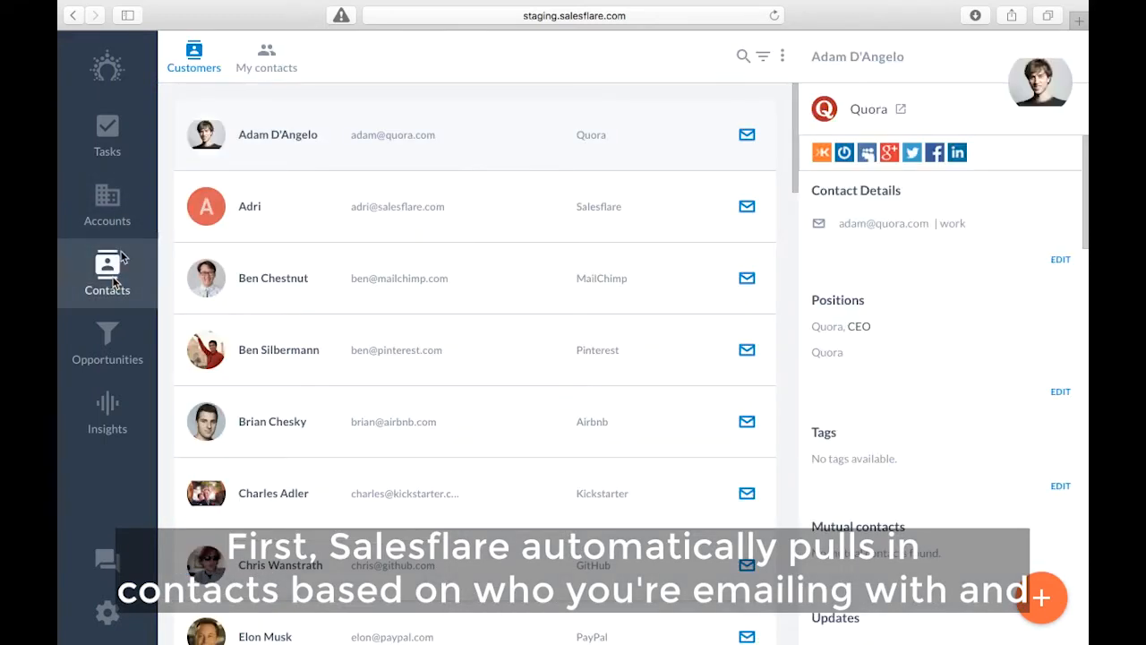
{"action": "left_click", "coordinate": [265, 56]}
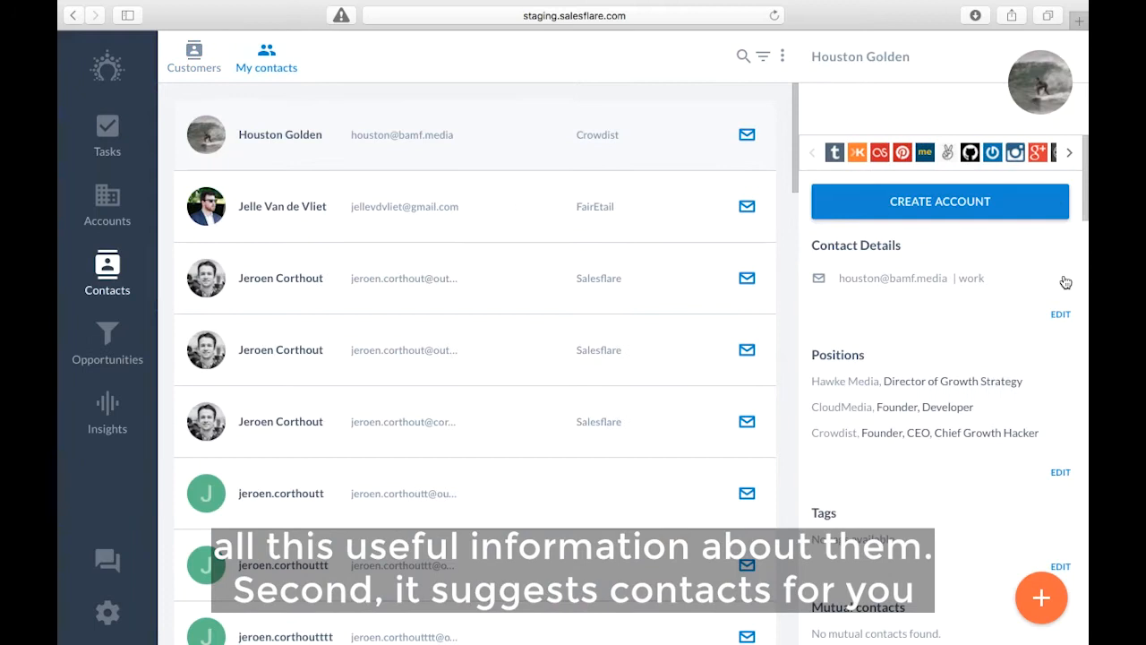
{"action": "mouse_move", "coordinate": [930, 174]}
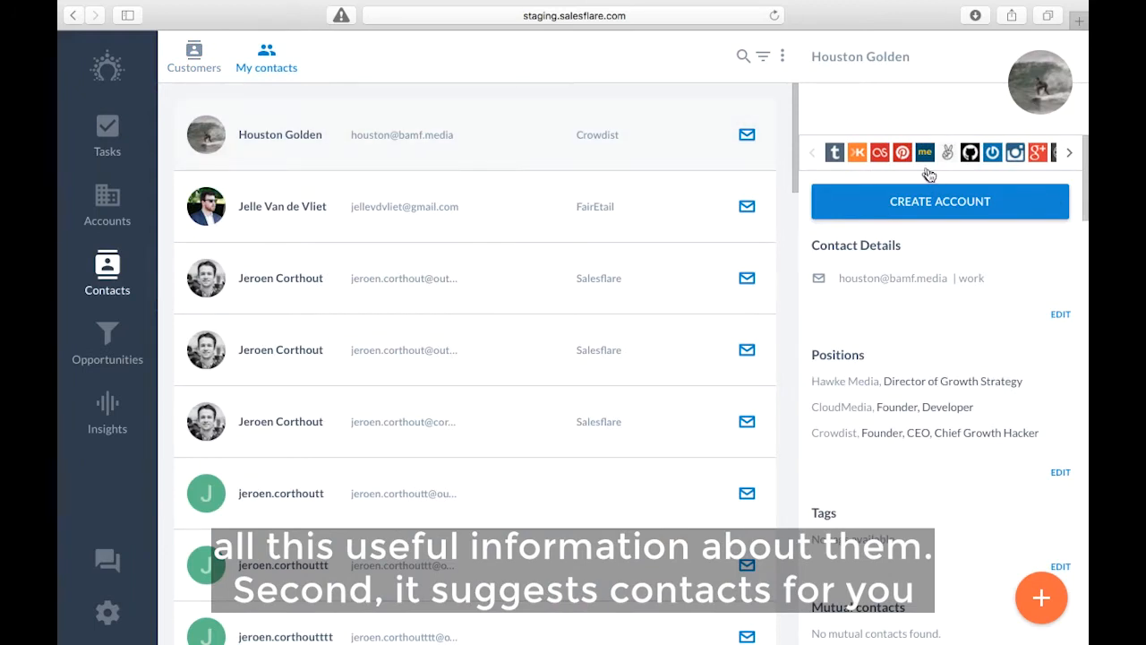
{"action": "left_click", "coordinate": [108, 204]}
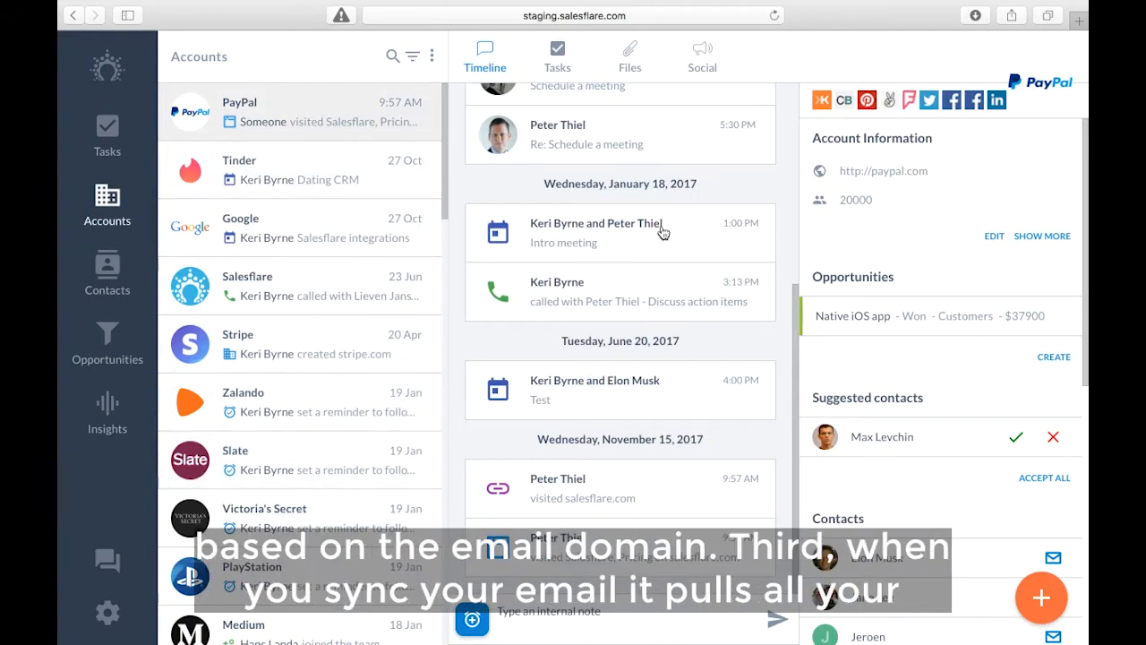
{"action": "mouse_move", "coordinate": [1061, 516]}
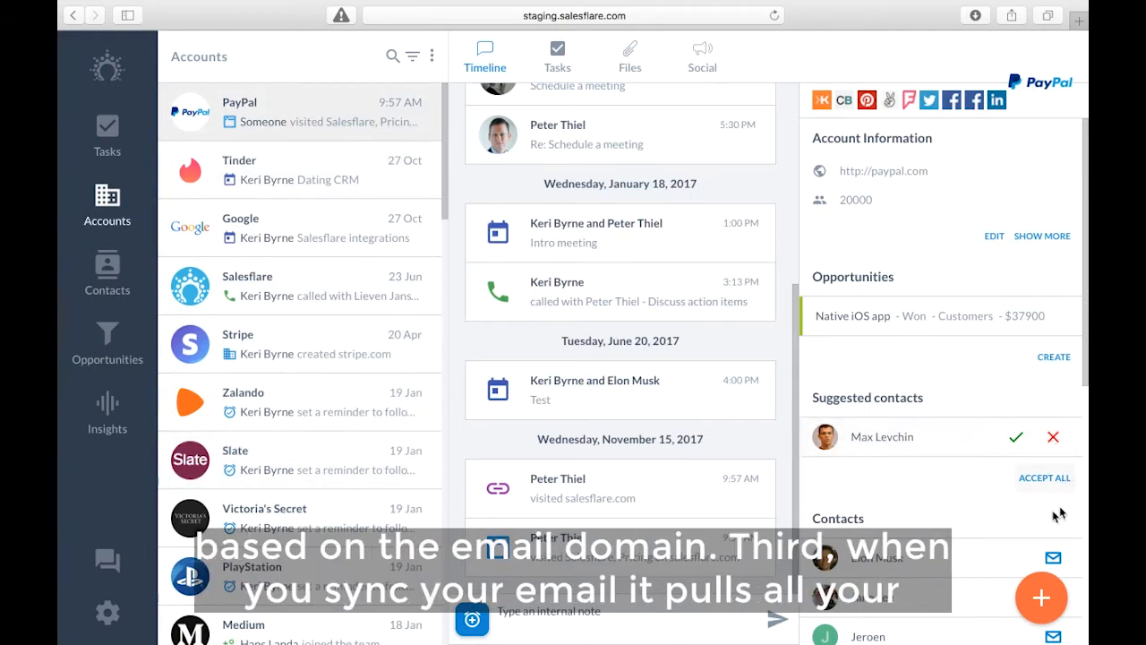
{"action": "mouse_move", "coordinate": [889, 493]}
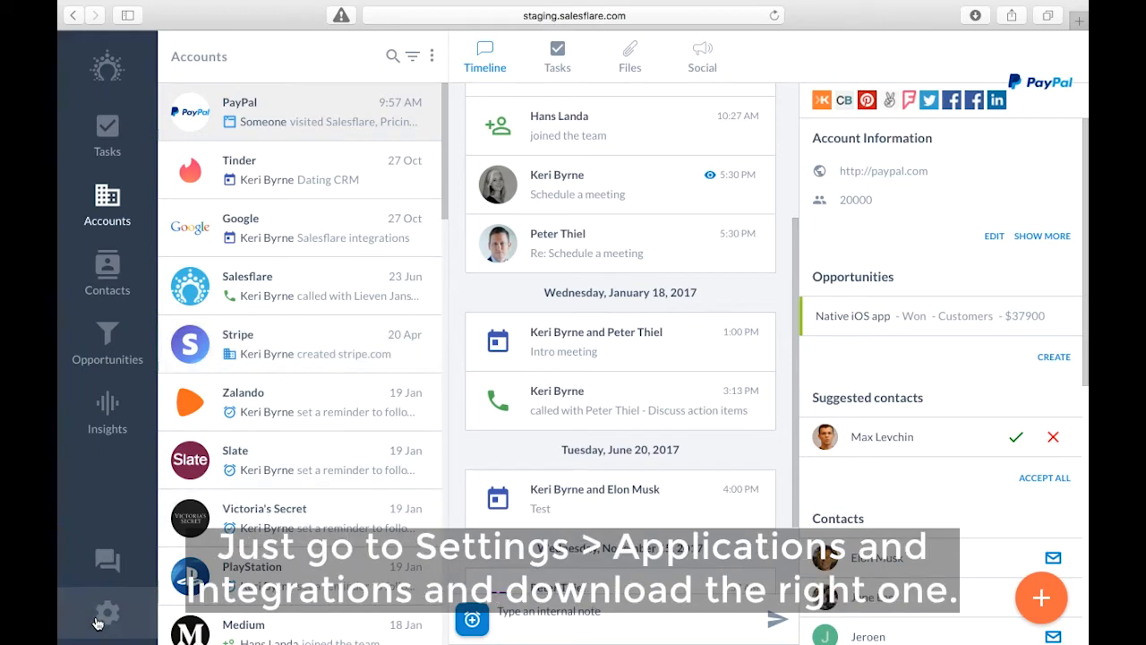
Return to Settings and move to the Gmail inbox with the Salesflare task sidebar.
{"action": "left_click", "coordinate": [108, 612]}
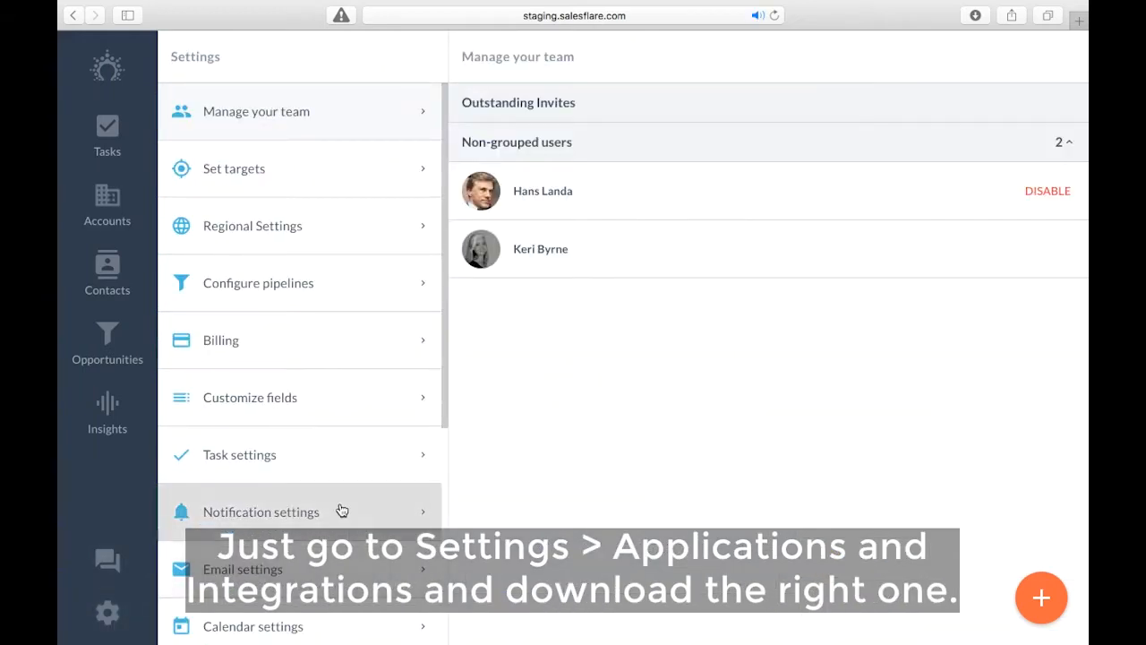
{"action": "left_click", "coordinate": [280, 455]}
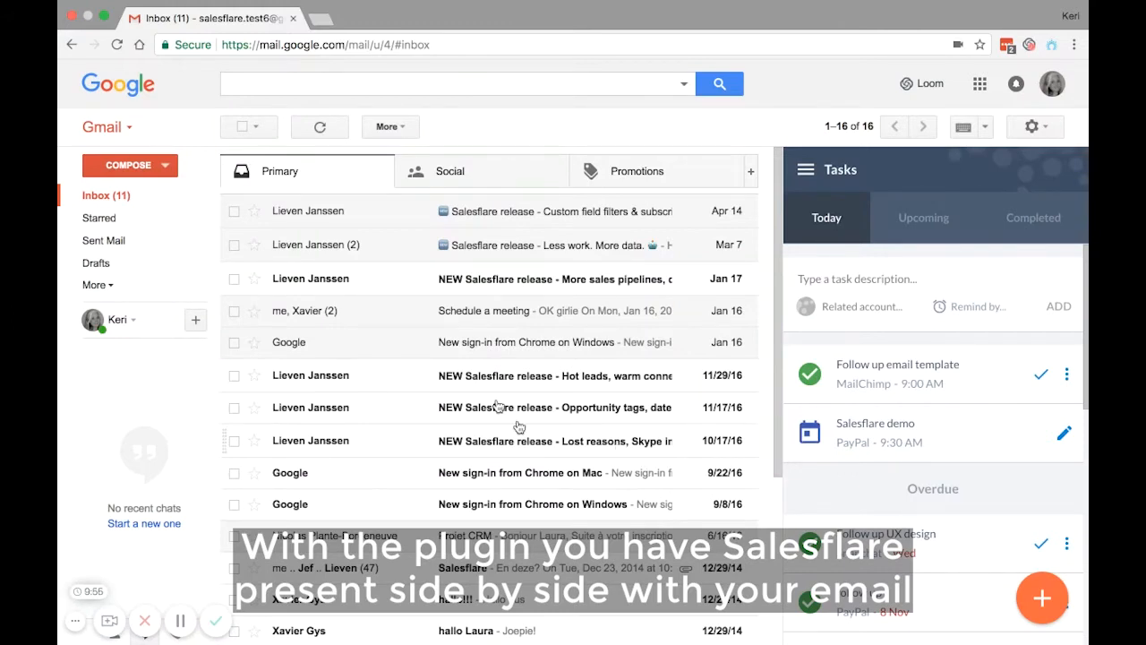
View the 'Salesflare release - Less work. More data.' email with the account's Files and Social feeds in the sidebar.
{"action": "left_click", "coordinate": [806, 168]}
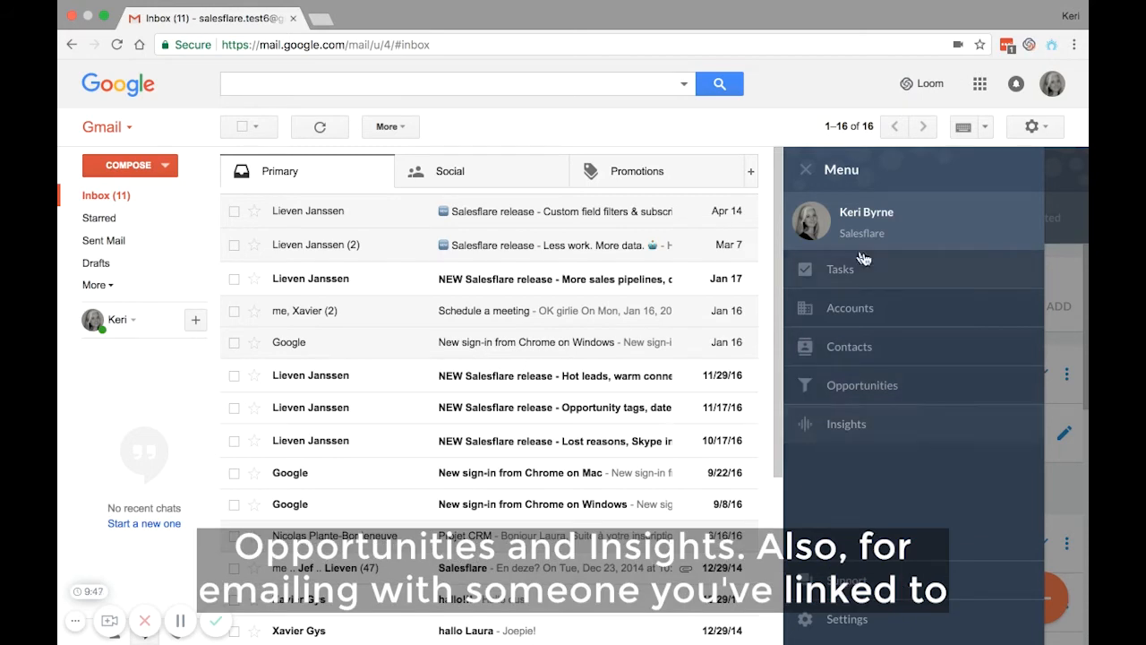
{"action": "left_click", "coordinate": [848, 269]}
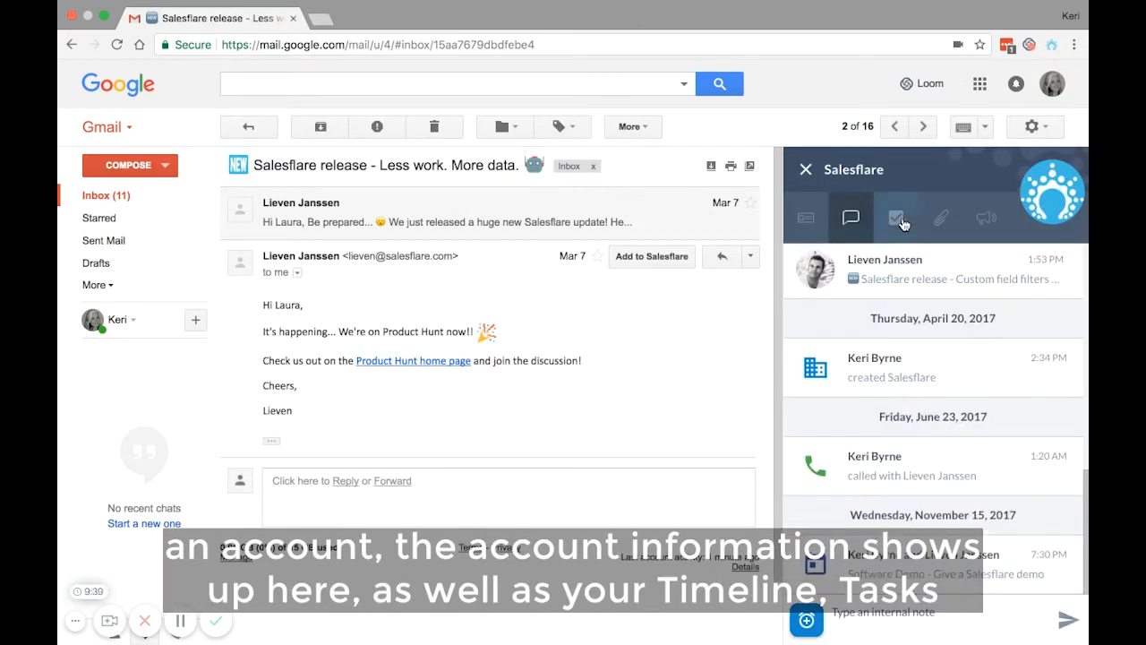
{"action": "left_click", "coordinate": [941, 219]}
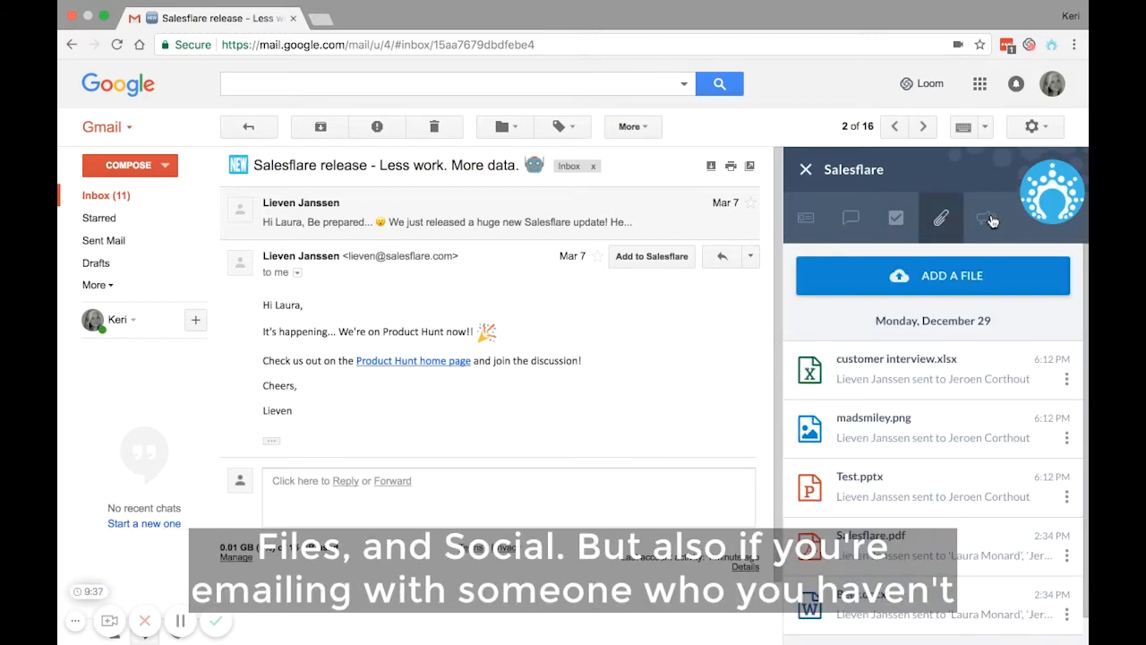
{"action": "left_click", "coordinate": [985, 217]}
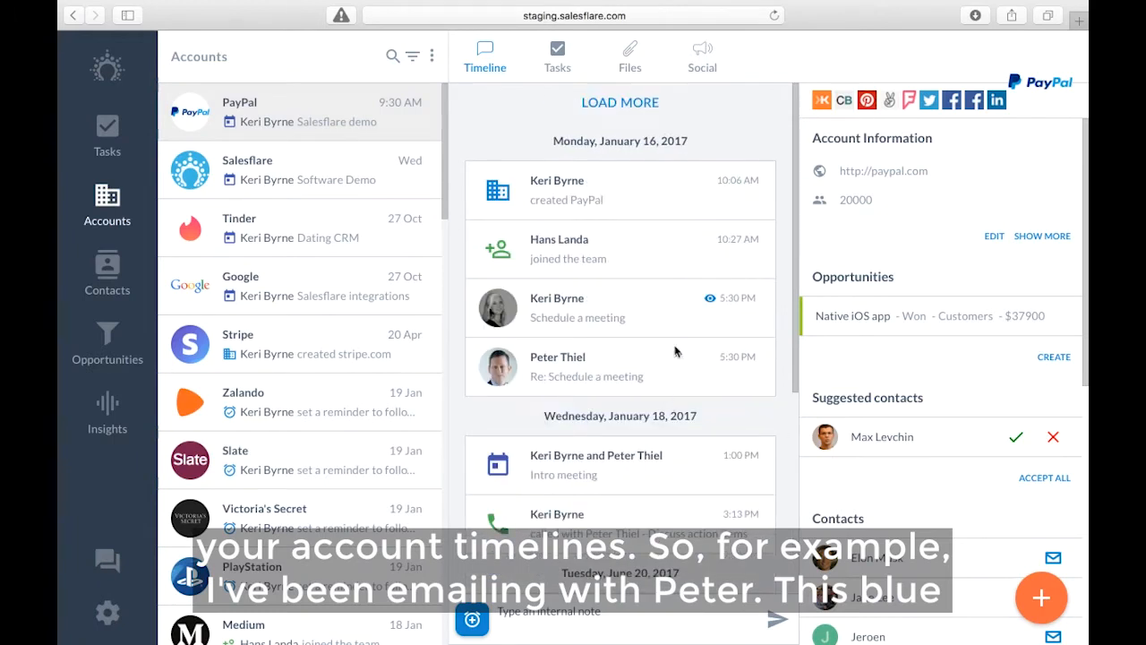
{"action": "mouse_move", "coordinate": [709, 297]}
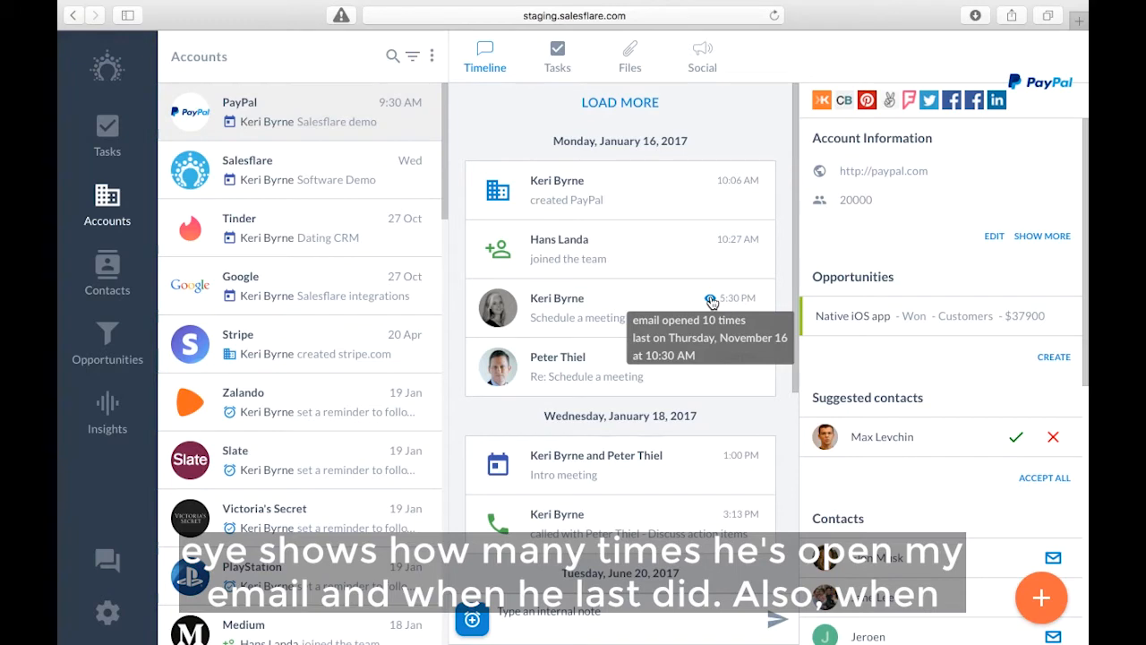
Scroll the PayPal timeline to the website visit with time spent on the Salesflare and Pricing pages.
{"action": "scroll", "scroll_direction": "down", "scroll_amount": 3}
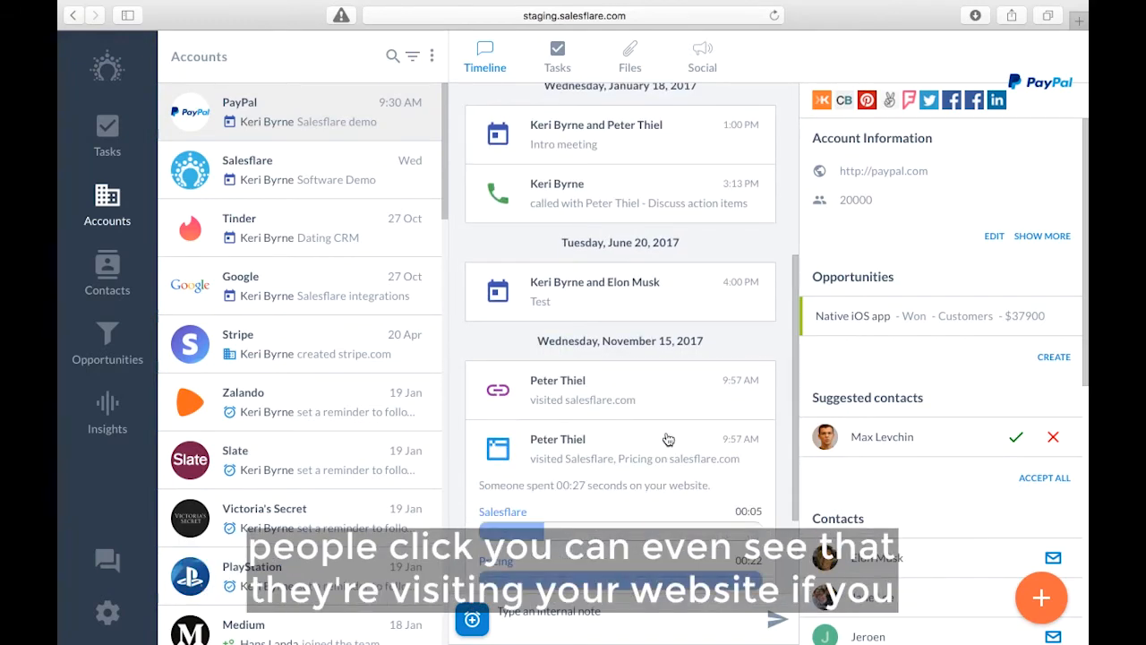
{"action": "scroll", "scroll_direction": "down", "scroll_amount": 3}
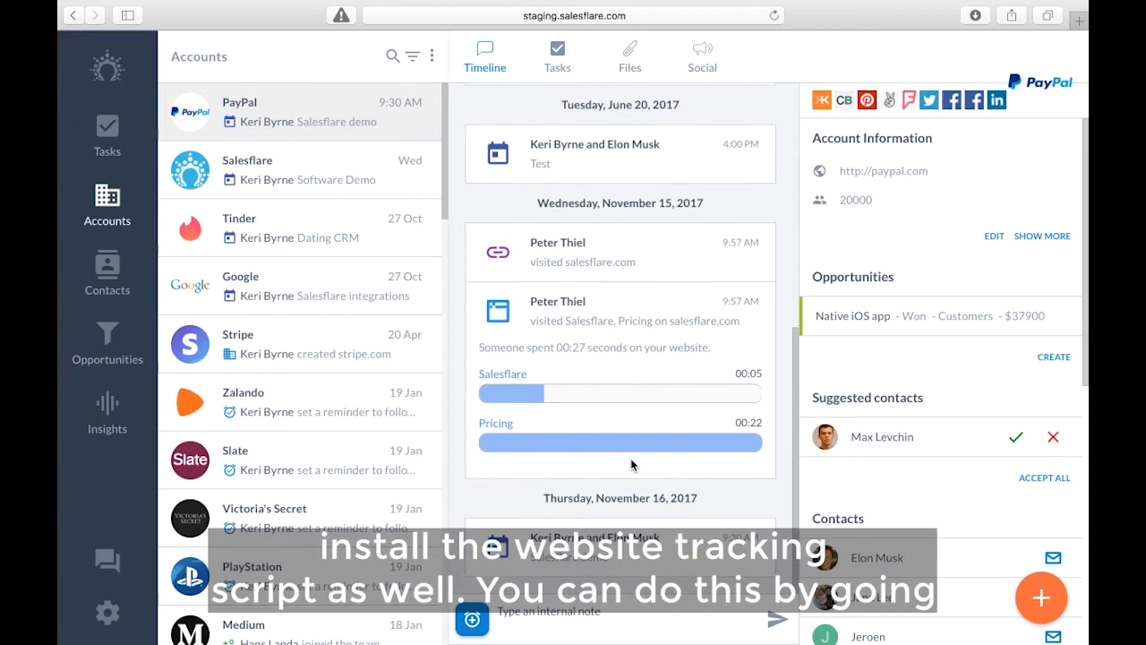
Return to Settings on the Manage your team page with invites and two non-grouped users.
{"action": "left_click", "coordinate": [107, 612]}
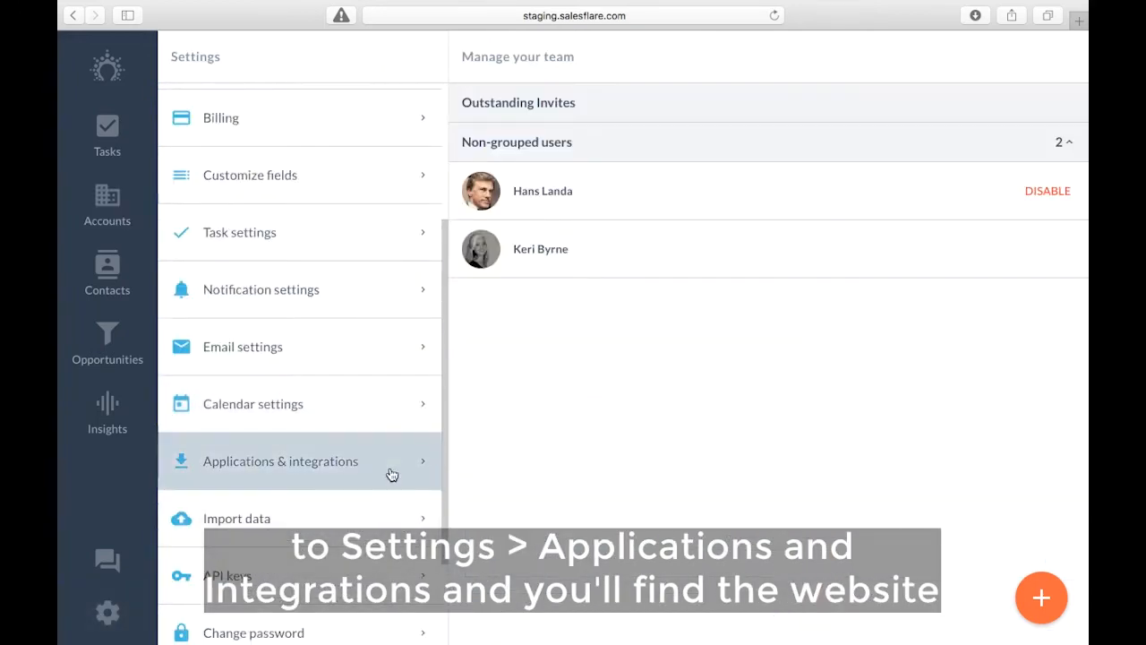
{"action": "left_click", "coordinate": [280, 461]}
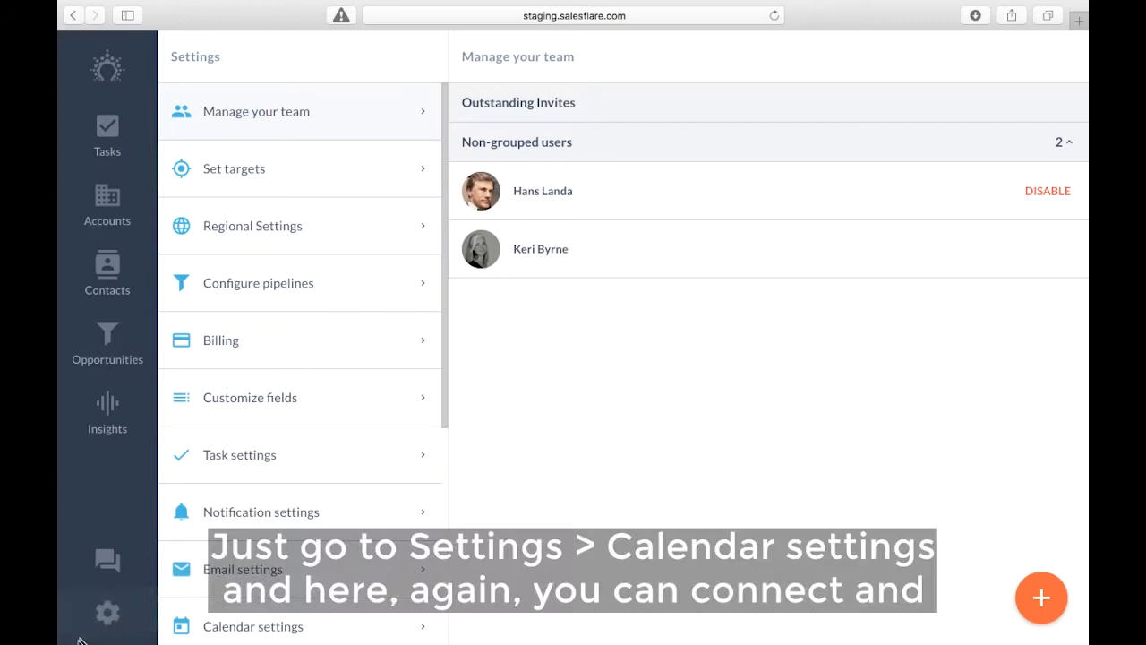
Review the two connected Google calendars in Calendar settings.
{"action": "left_click", "coordinate": [252, 627]}
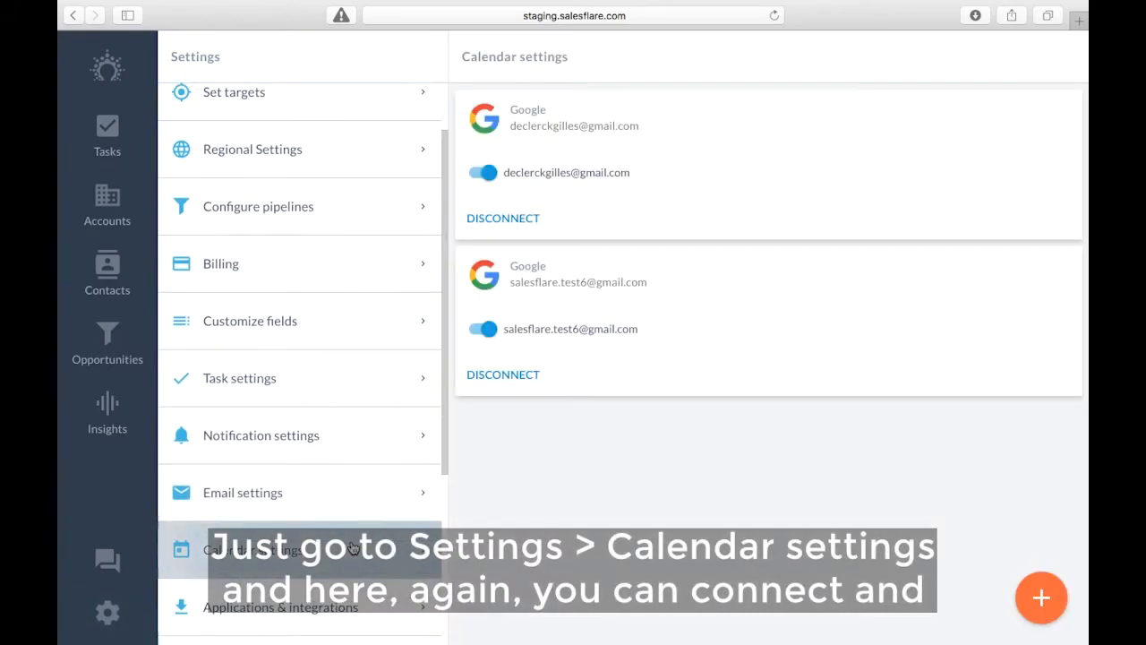
{"action": "mouse_move", "coordinate": [1043, 599]}
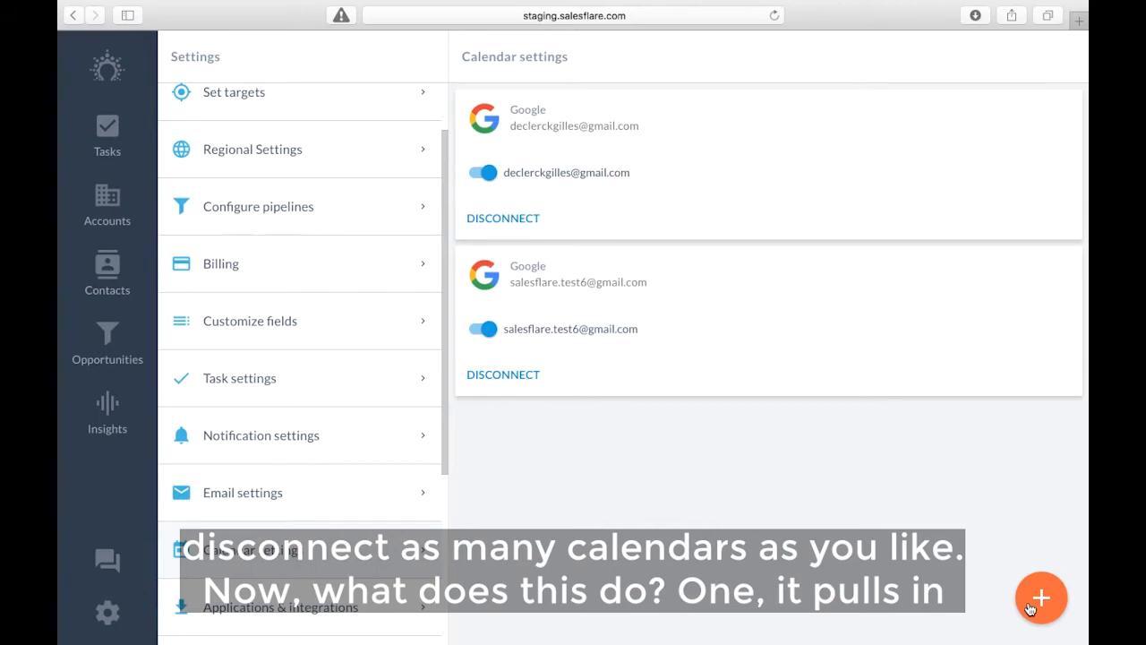
{"action": "mouse_move", "coordinate": [679, 495]}
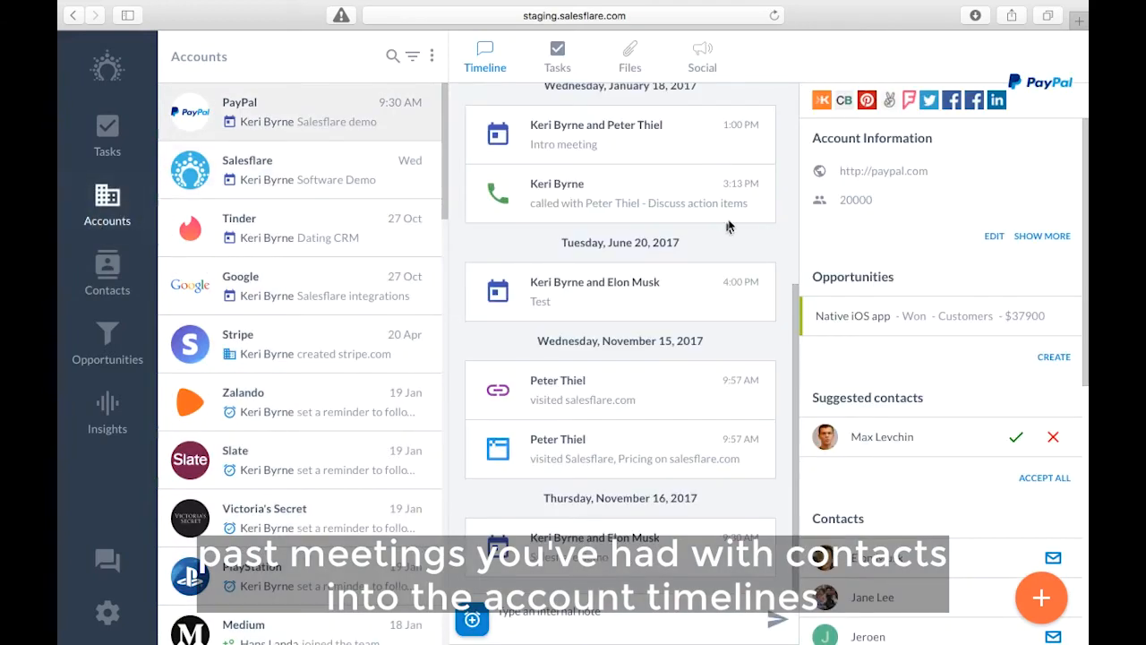
{"action": "mouse_move", "coordinate": [582, 516]}
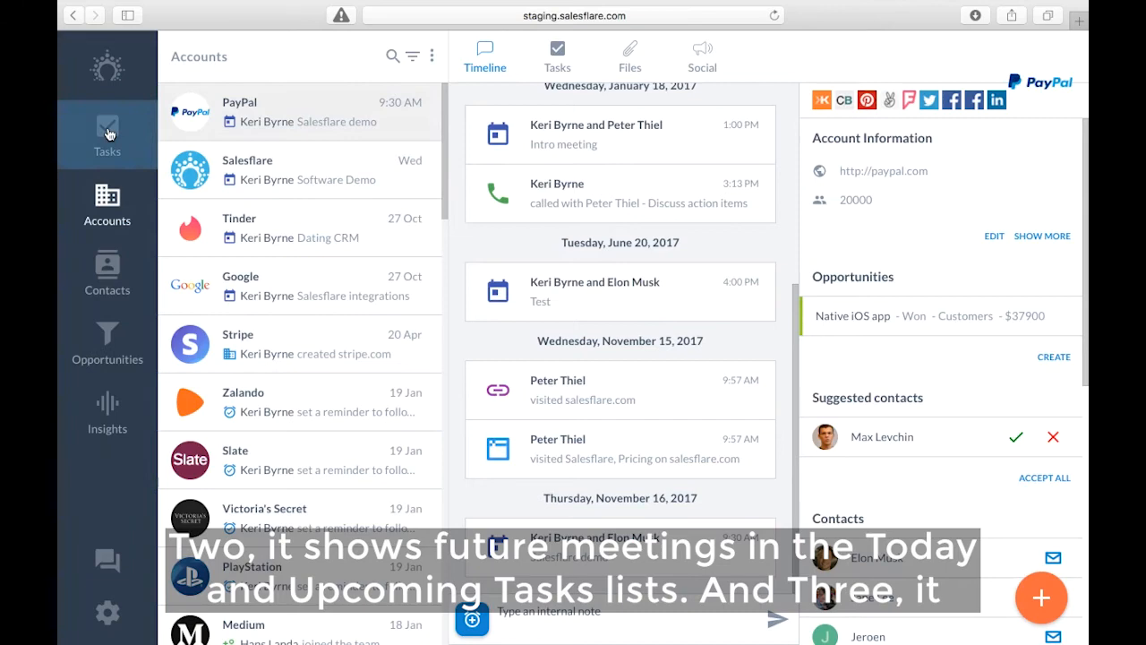
{"action": "left_click", "coordinate": [107, 132]}
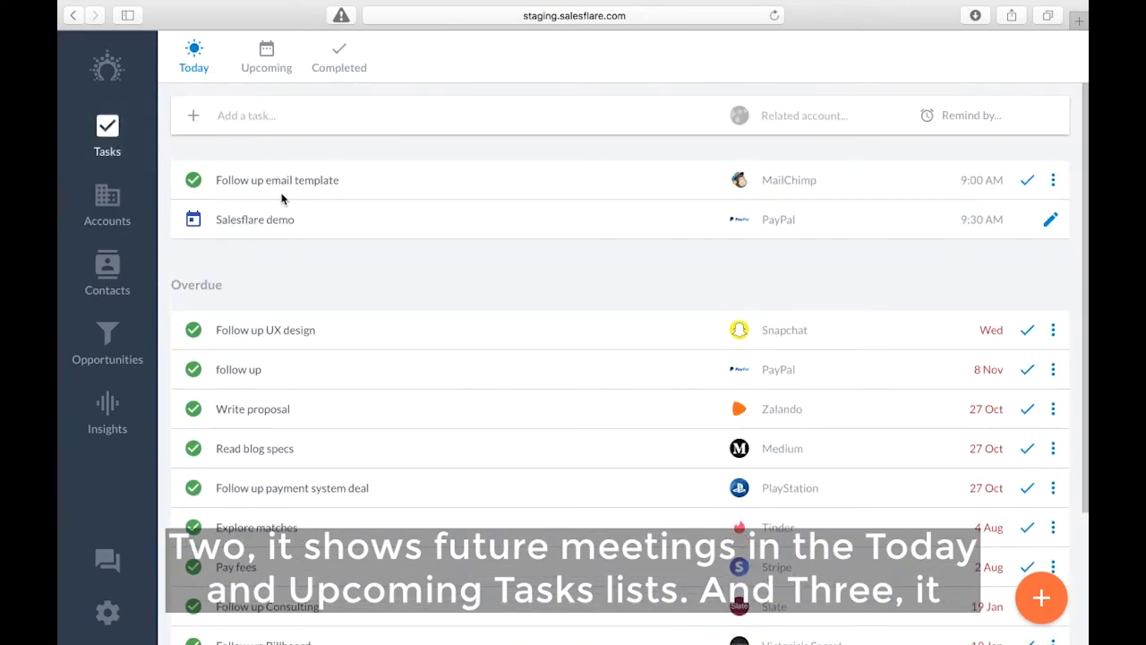
{"action": "left_click", "coordinate": [107, 205]}
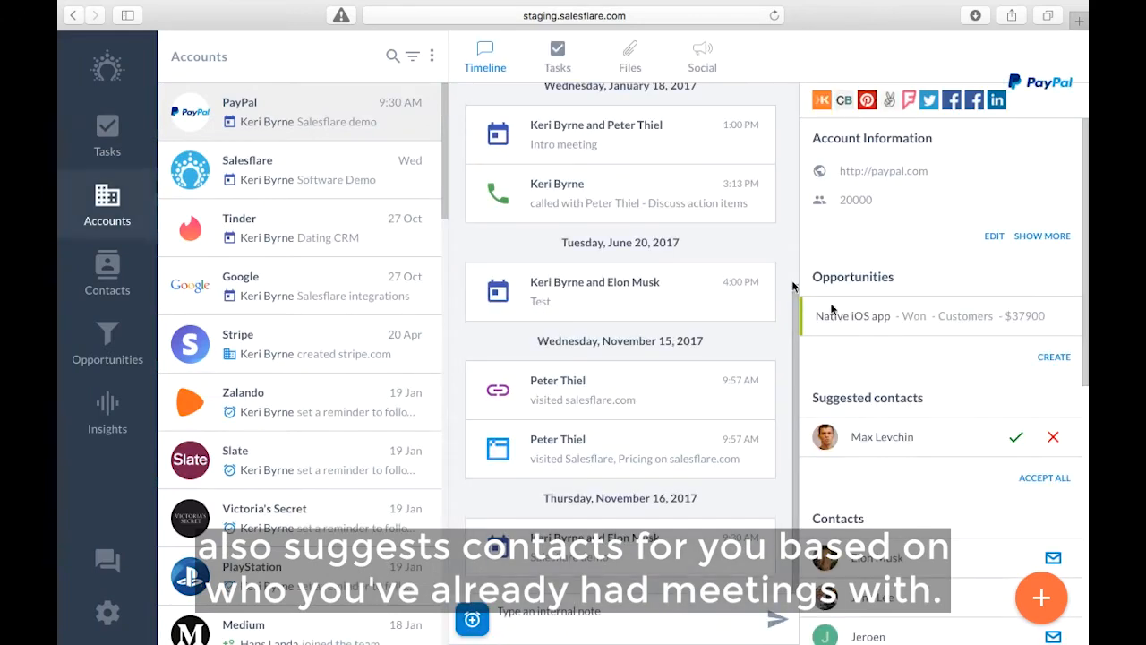
{"action": "mouse_move", "coordinate": [904, 498]}
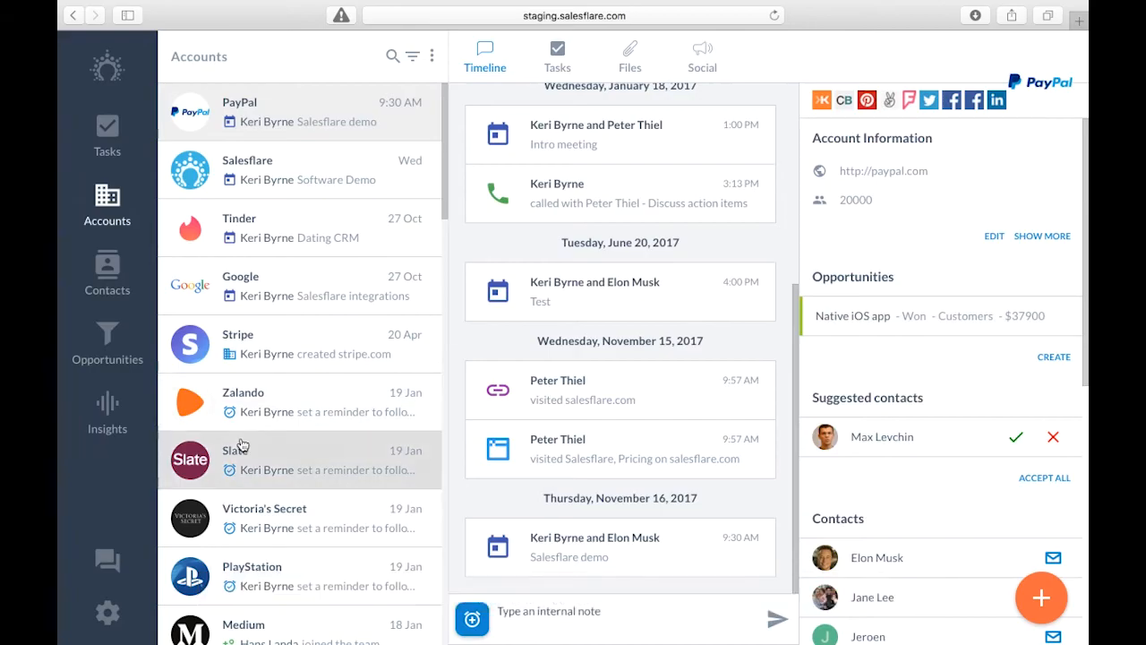
Show the Applications & Integrations list with Gmail, Outlook, iOS, Android, Zapier and PieSync.
{"action": "left_click", "coordinate": [107, 612]}
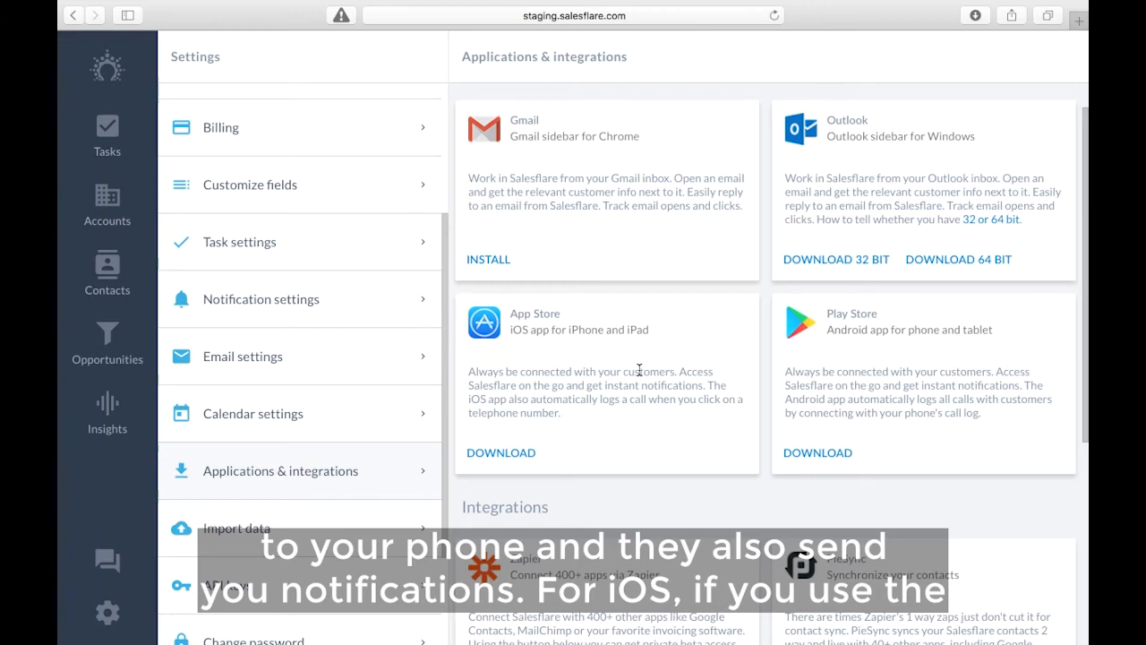
{"action": "mouse_move", "coordinate": [582, 380]}
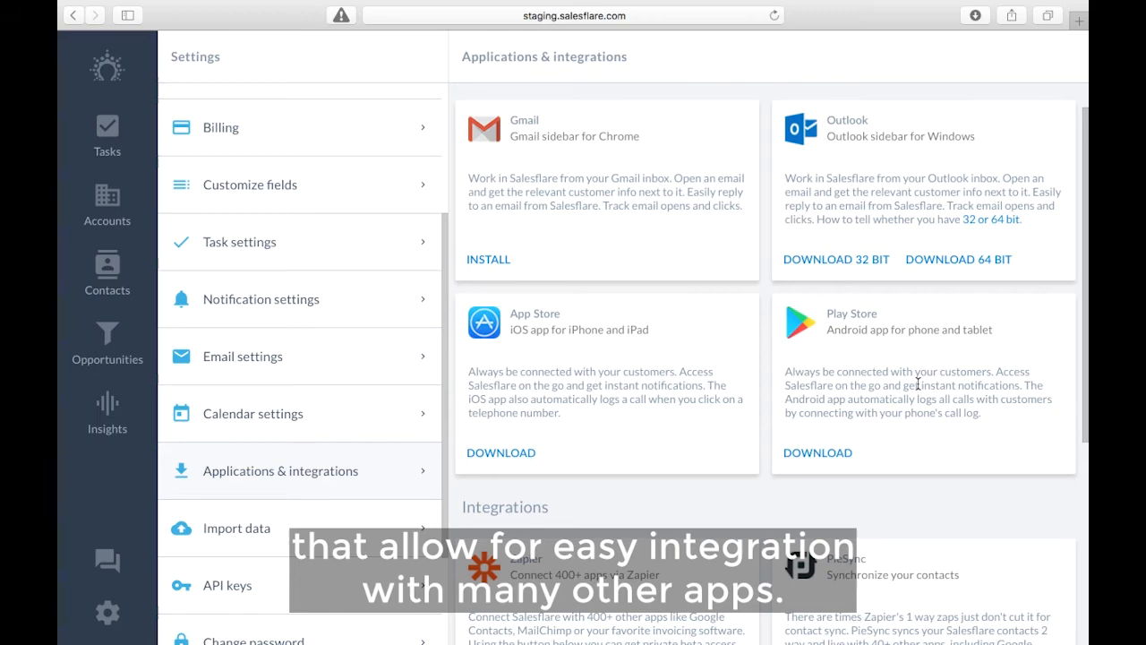
{"action": "scroll", "scroll_direction": "down", "scroll_amount": 3}
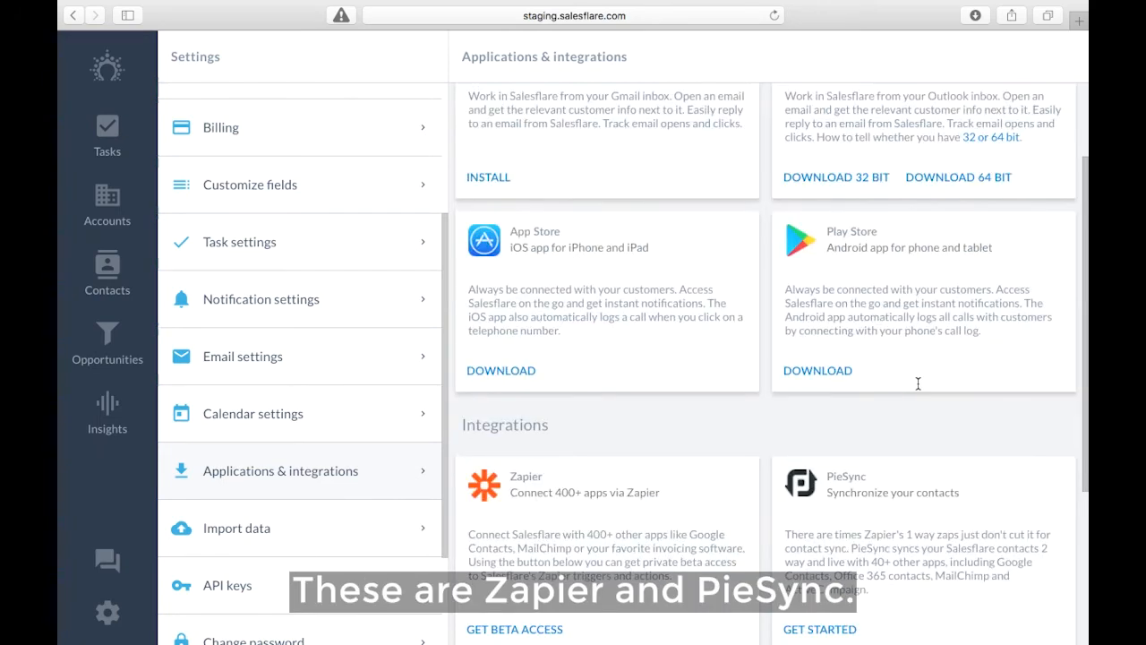
{"action": "scroll", "scroll_direction": "down", "scroll_amount": 3}
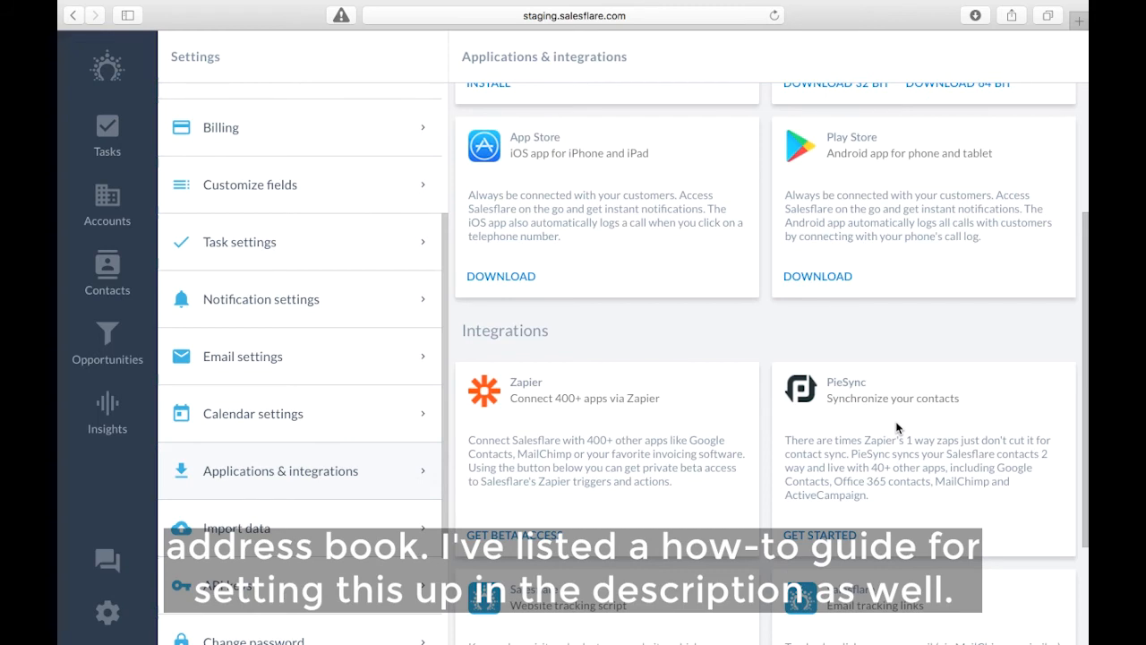
{"action": "scroll", "scroll_direction": "down", "scroll_amount": 3}
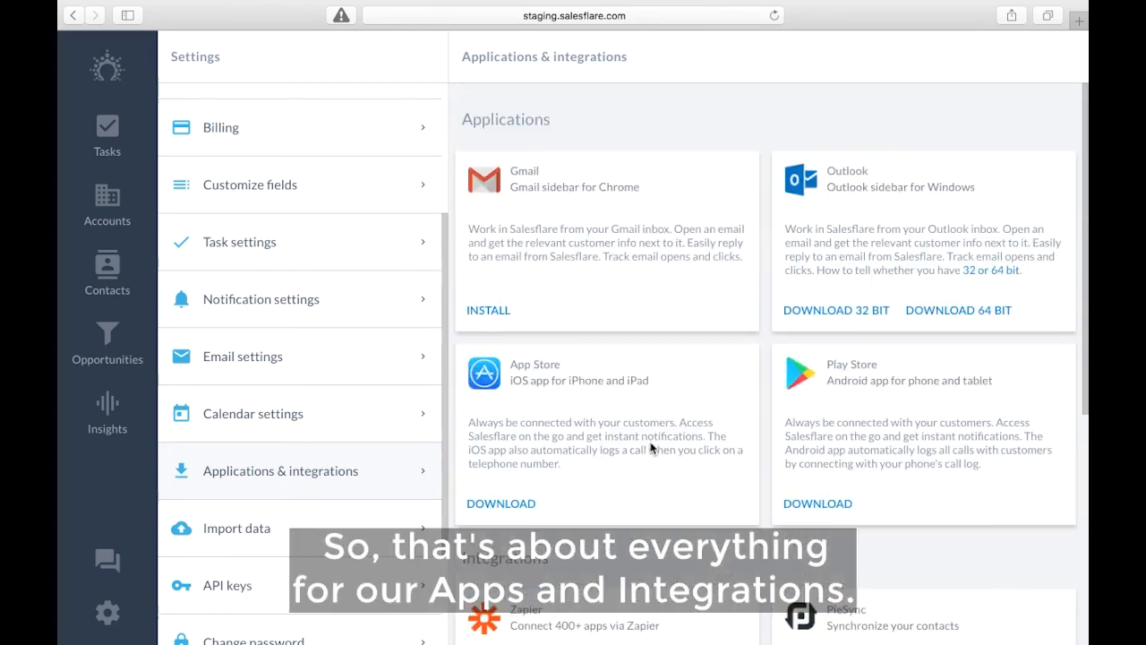
{"action": "scroll", "scroll_direction": "down", "scroll_amount": 3}
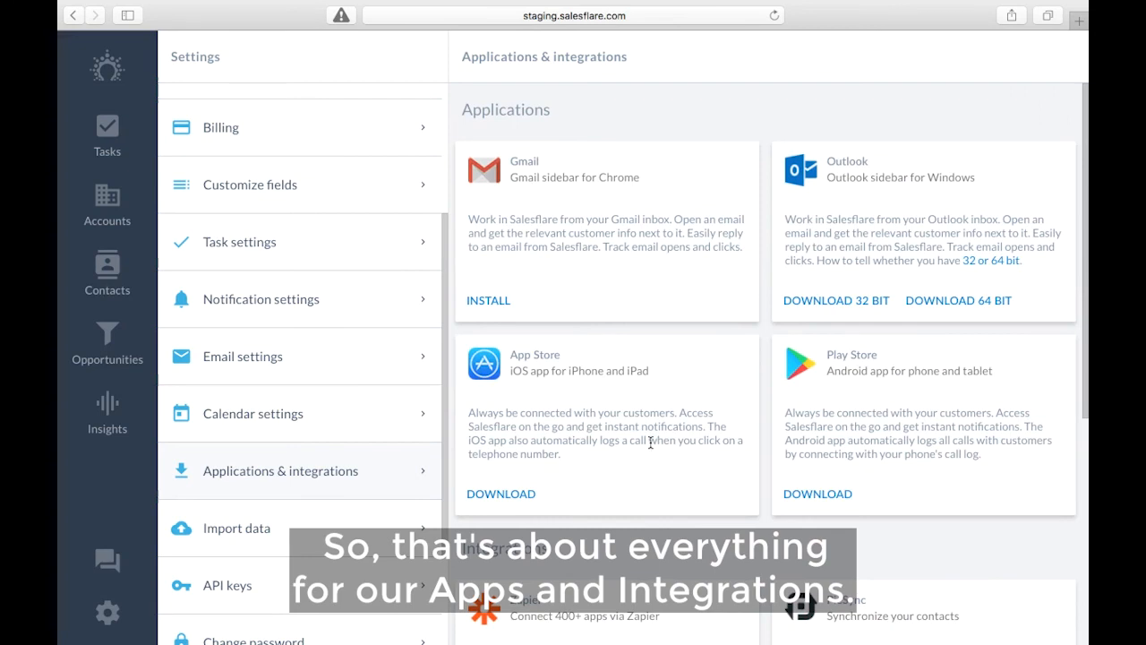